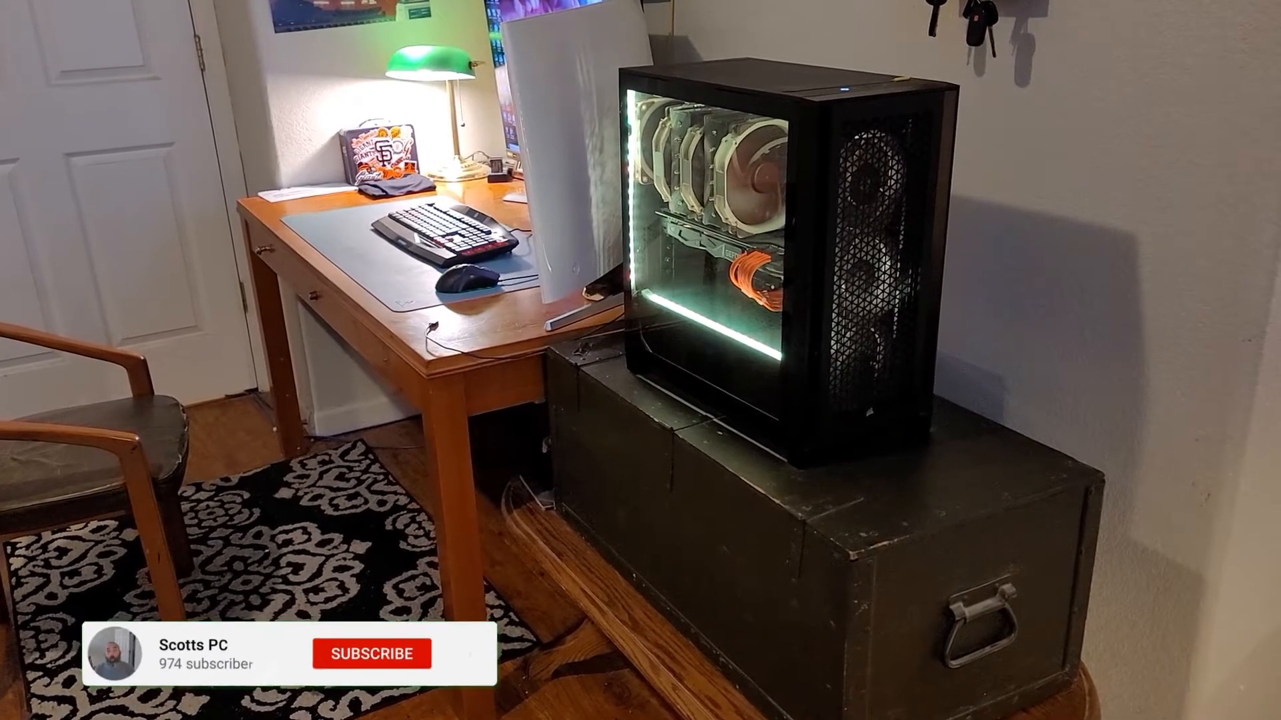
left_click(371, 654)
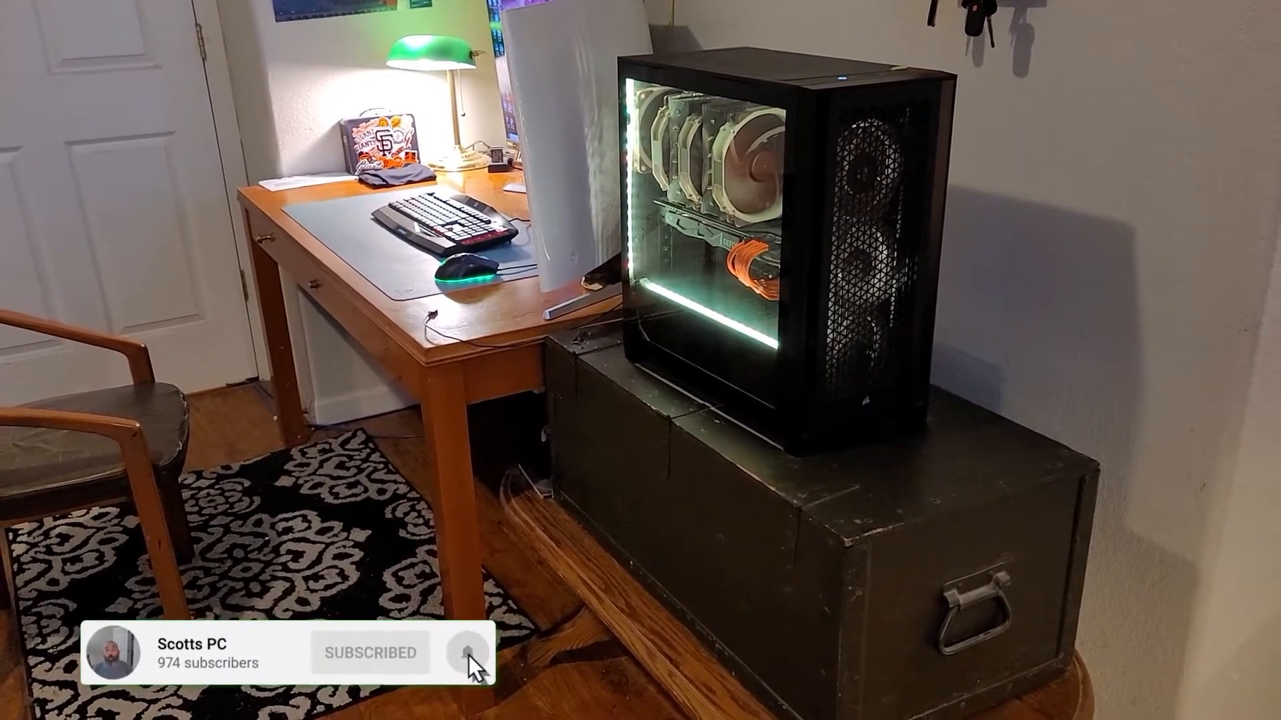